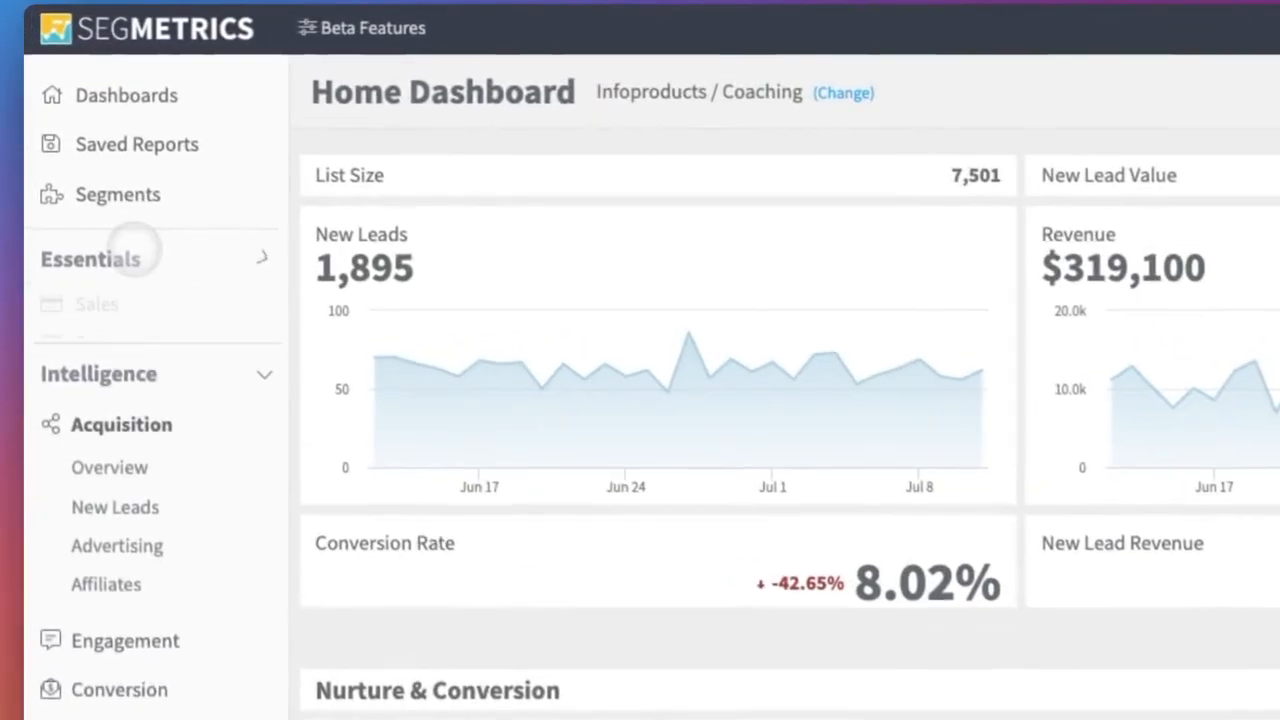
Open the Sales Reporting page from Essentials in the sidebar.
click(96, 304)
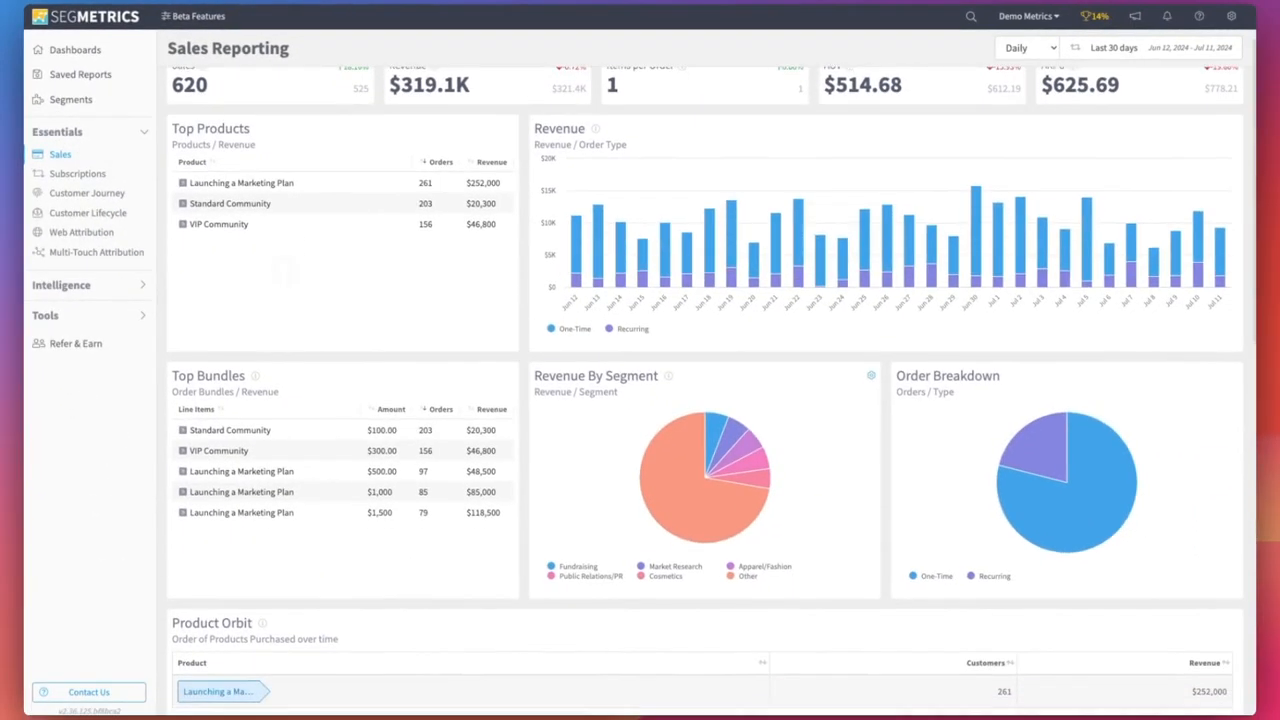
scroll(down, 3)
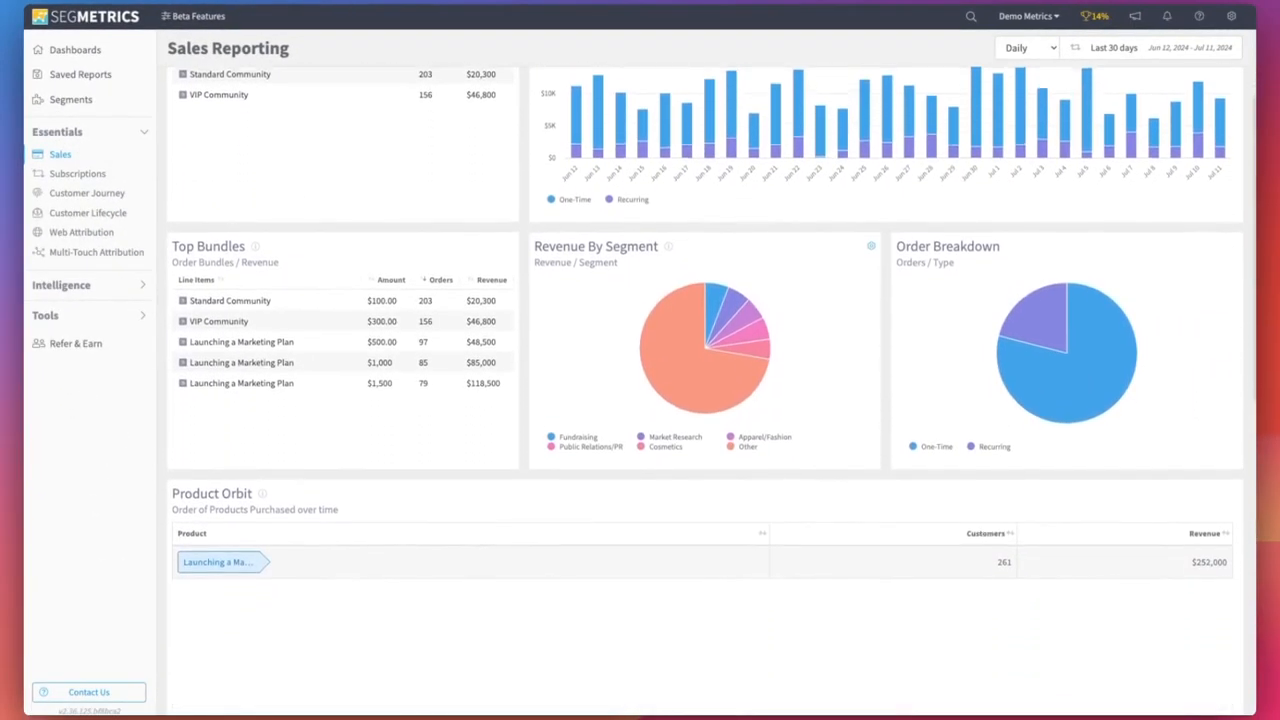
scroll(down, 3)
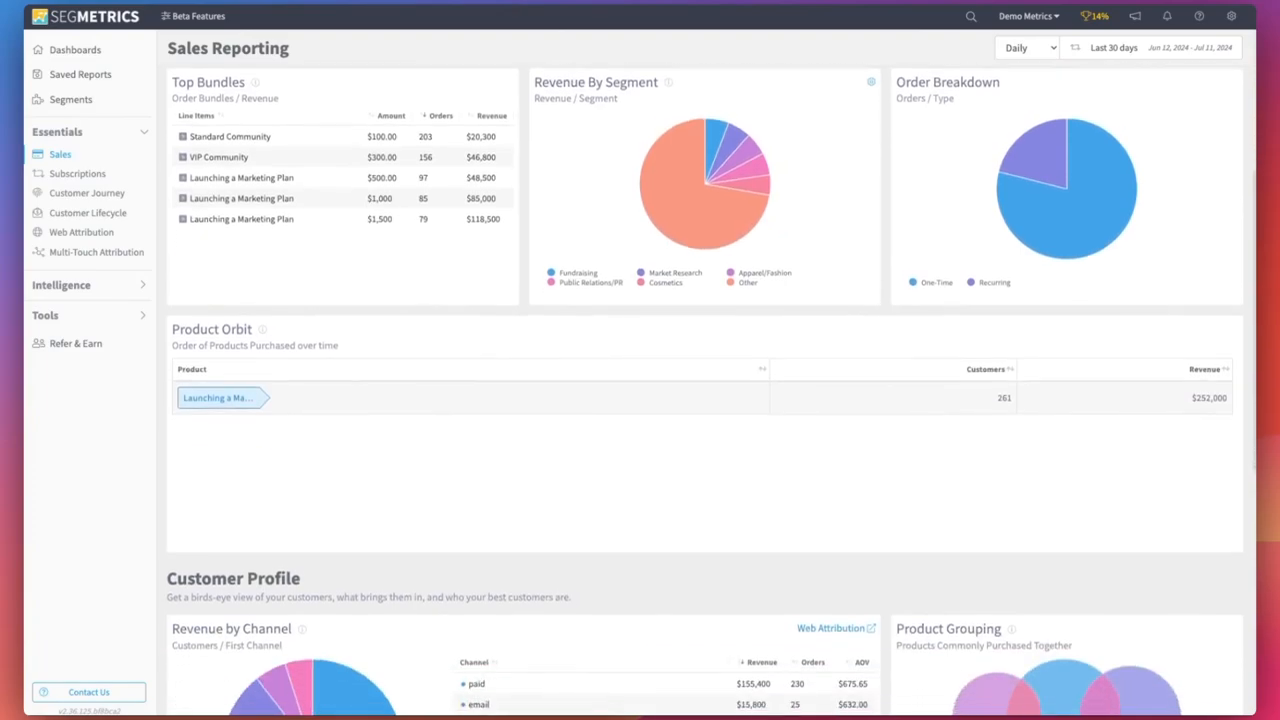
scroll(down, 3)
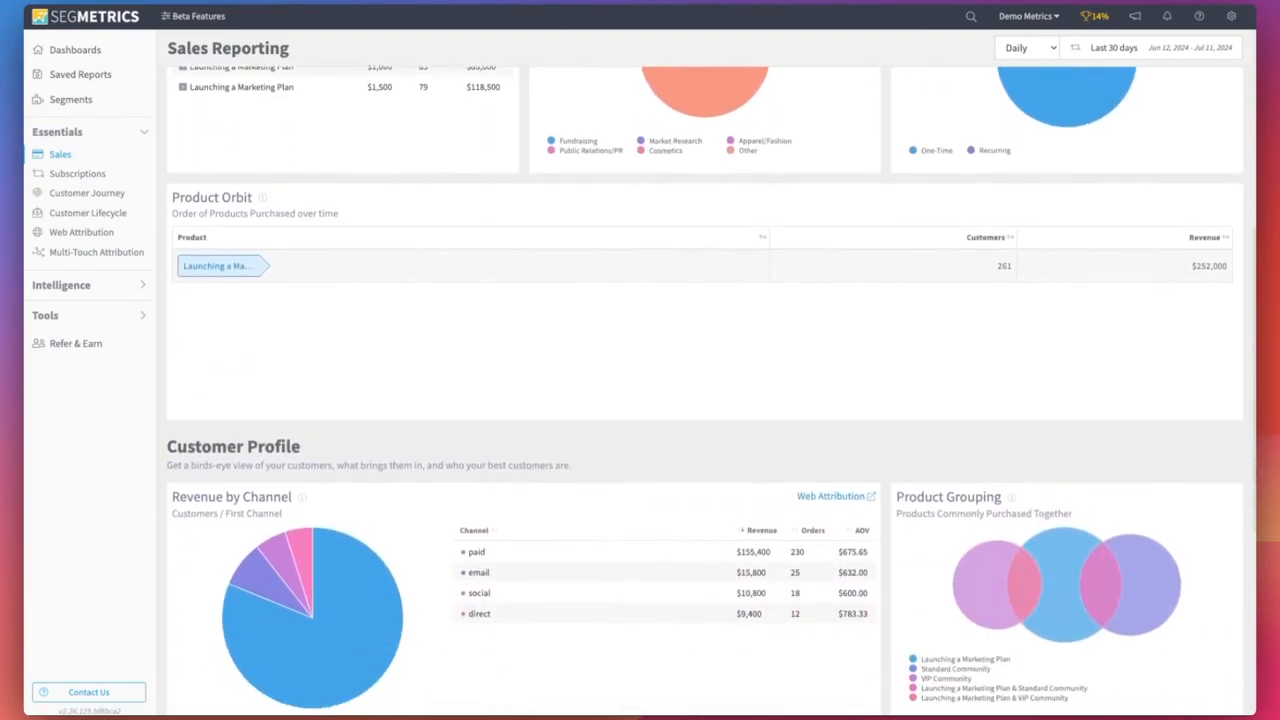
scroll(down, 3)
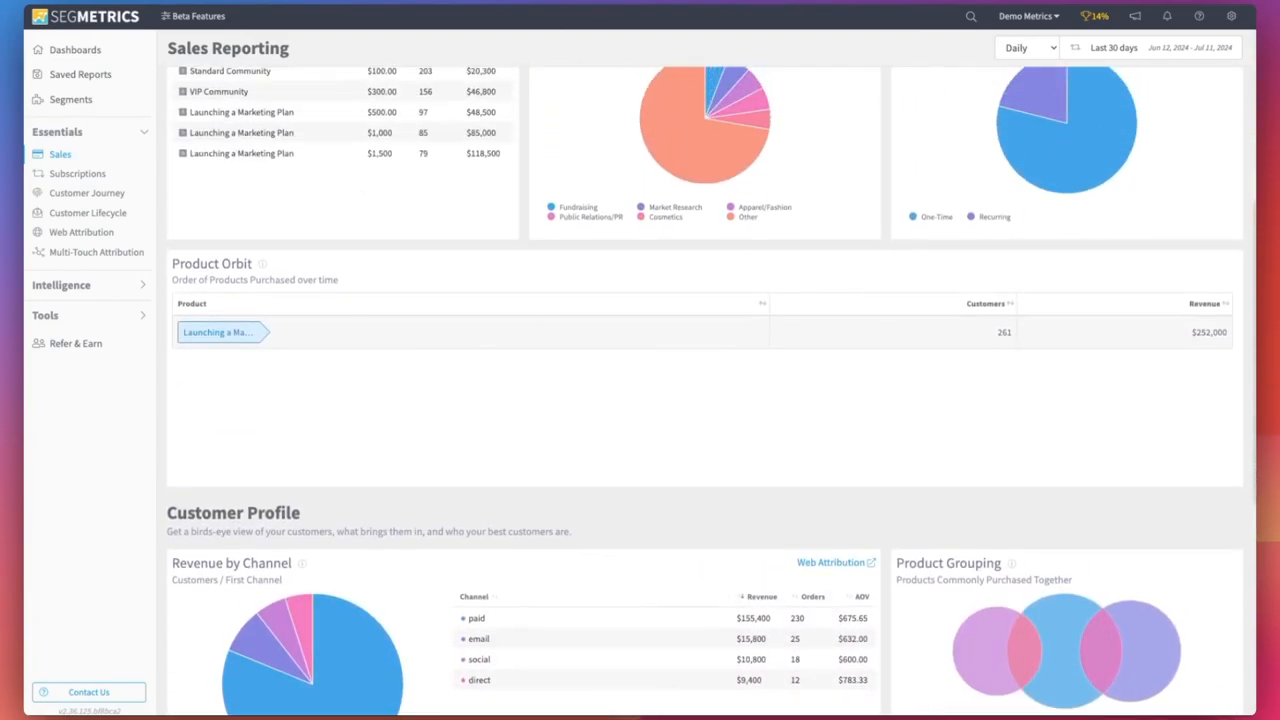
scroll(down, 3)
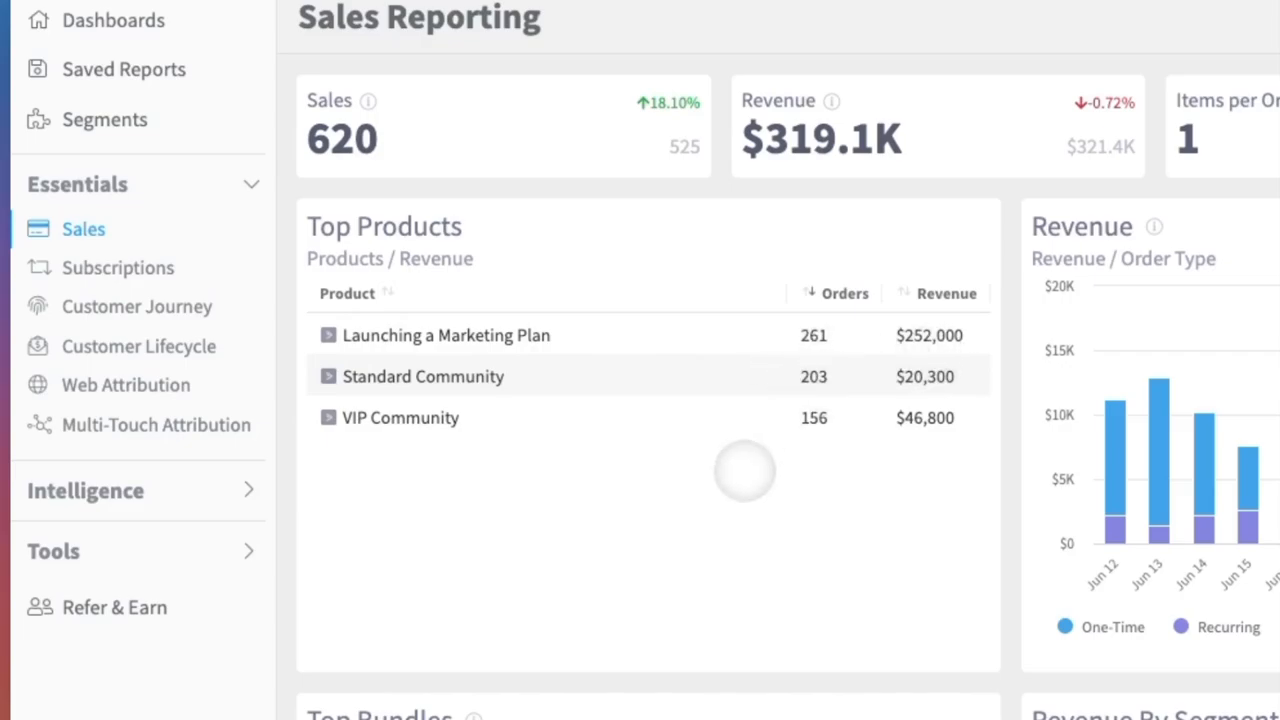
Scroll down past Top Products and Product Orbit to the Customer Profile section.
scroll(down, 3)
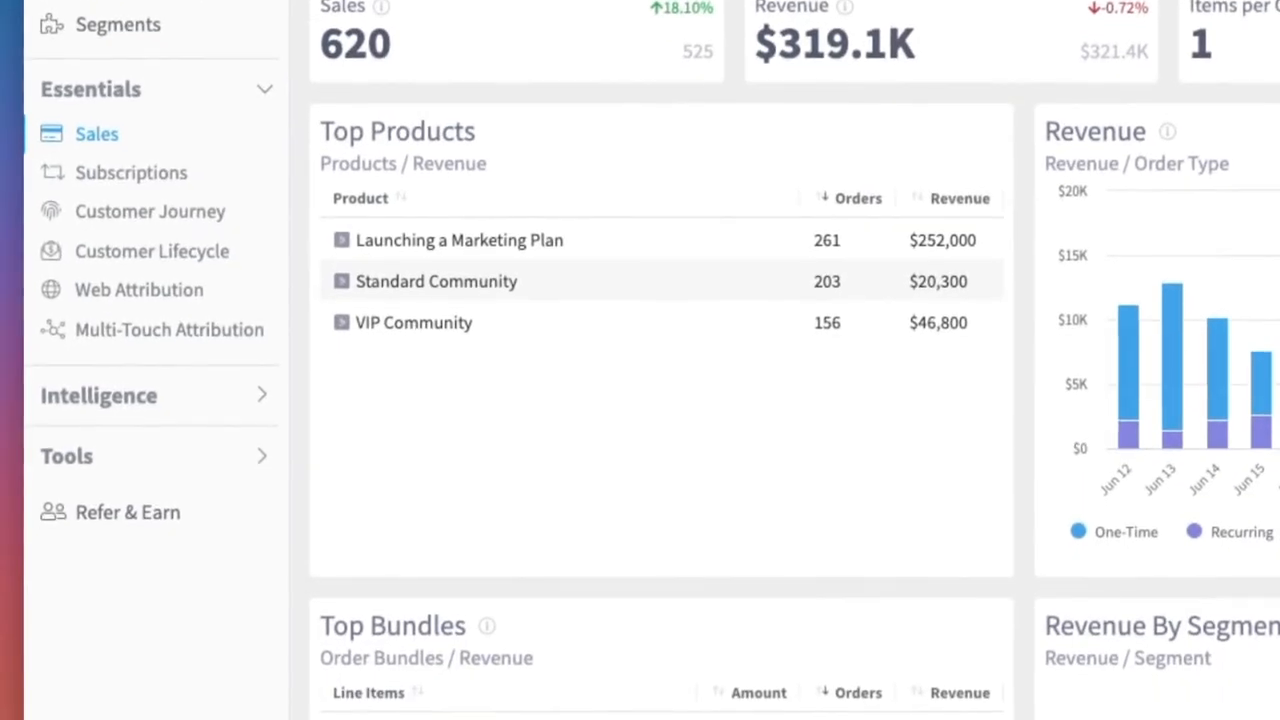
scroll(down, 3)
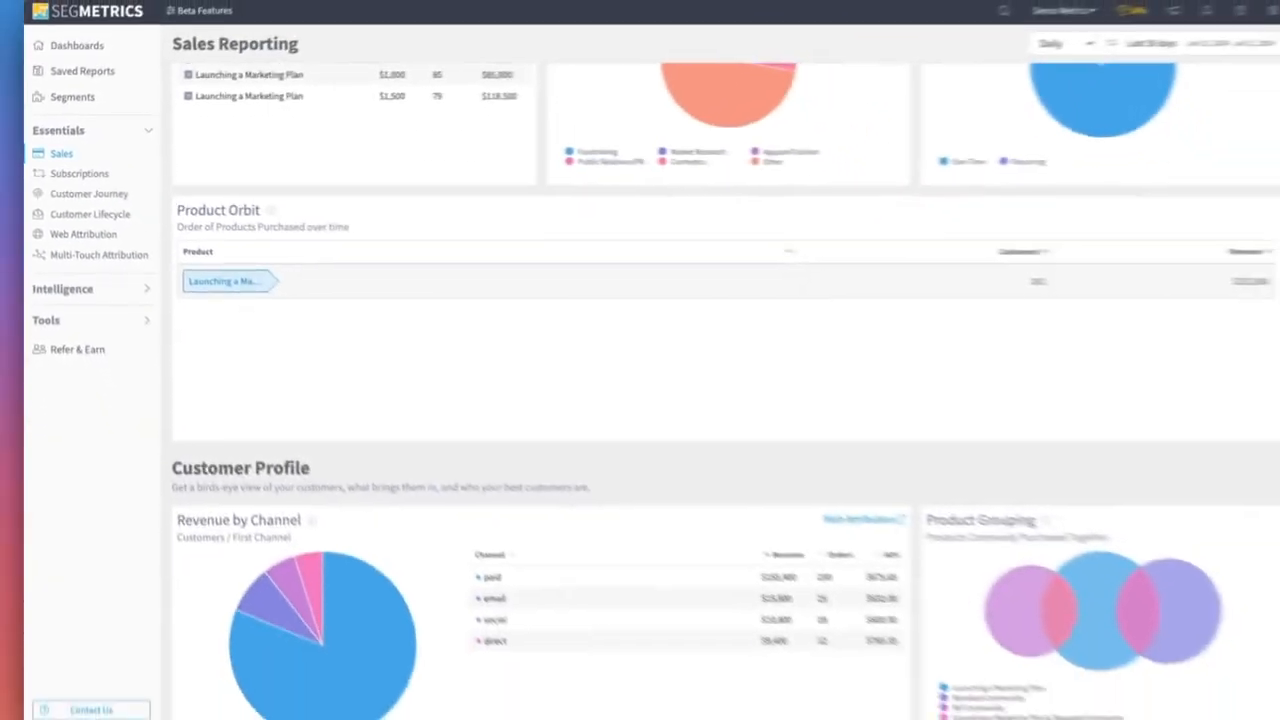
Scroll to the Product Grouping Venn diagram, showing 261 Launching a Marketing Plan customers.
scroll(down, 3)
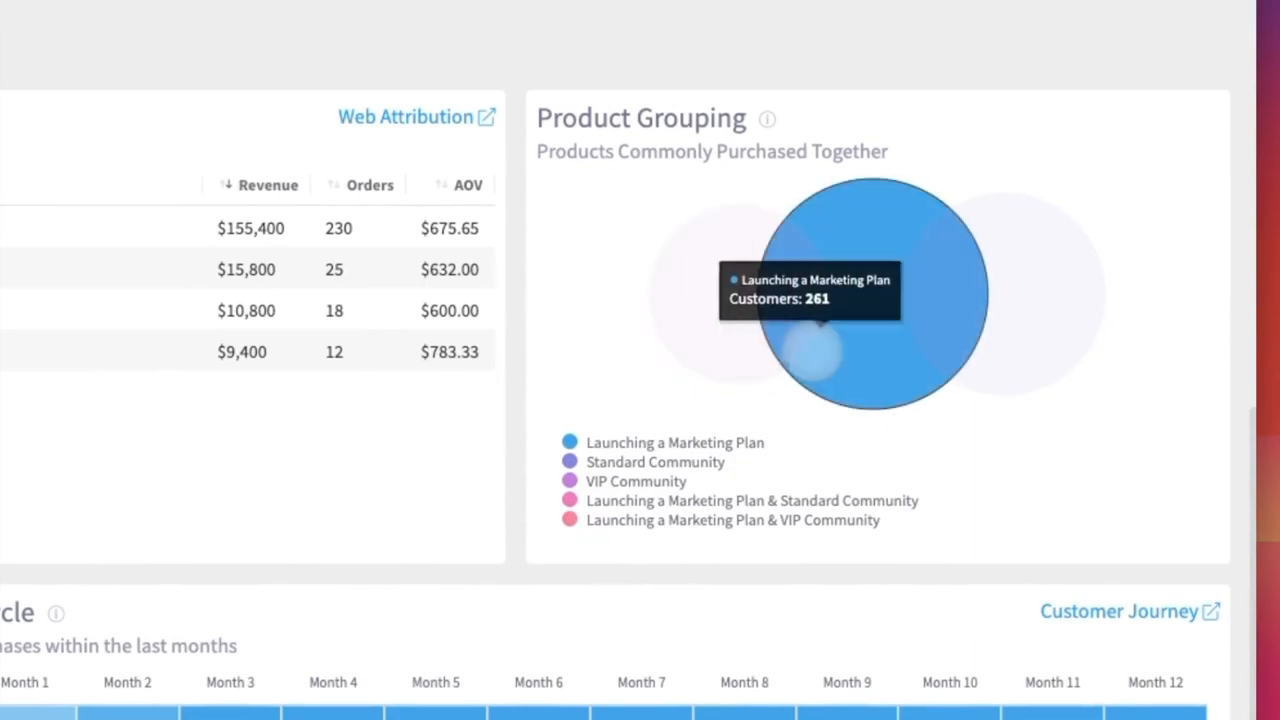
mouse_move(1010, 300)
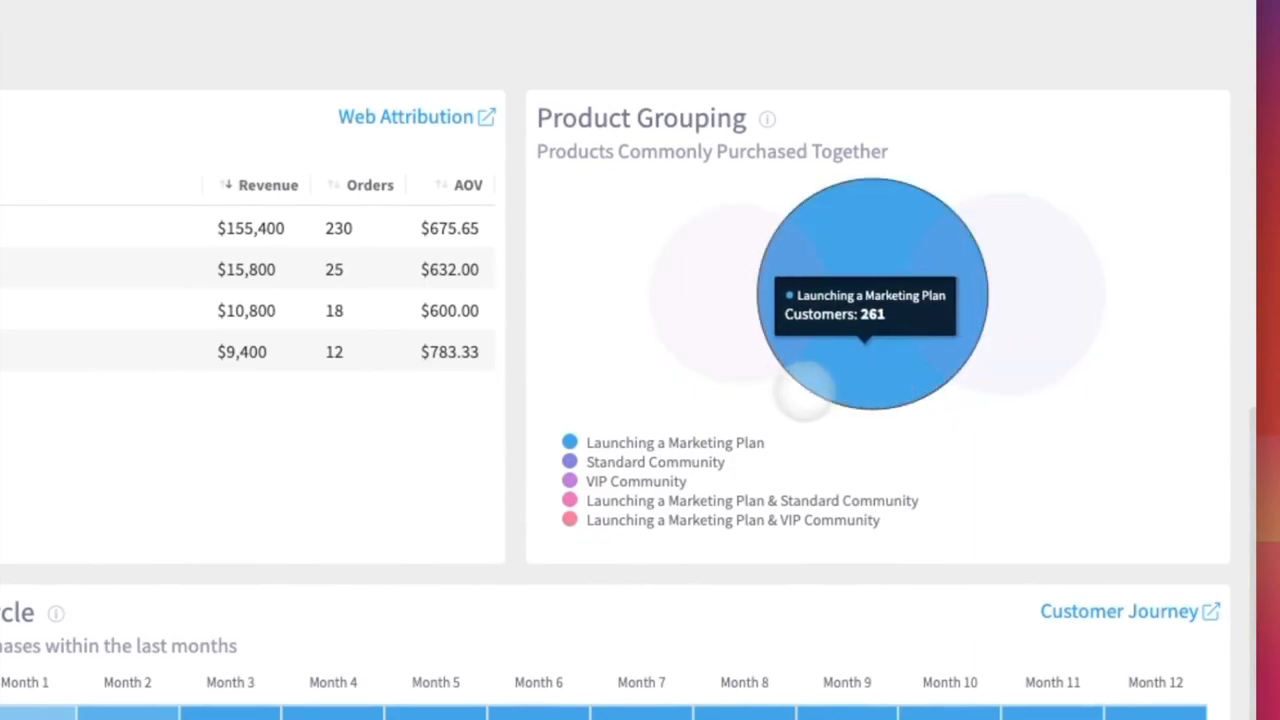
mouse_move(940, 300)
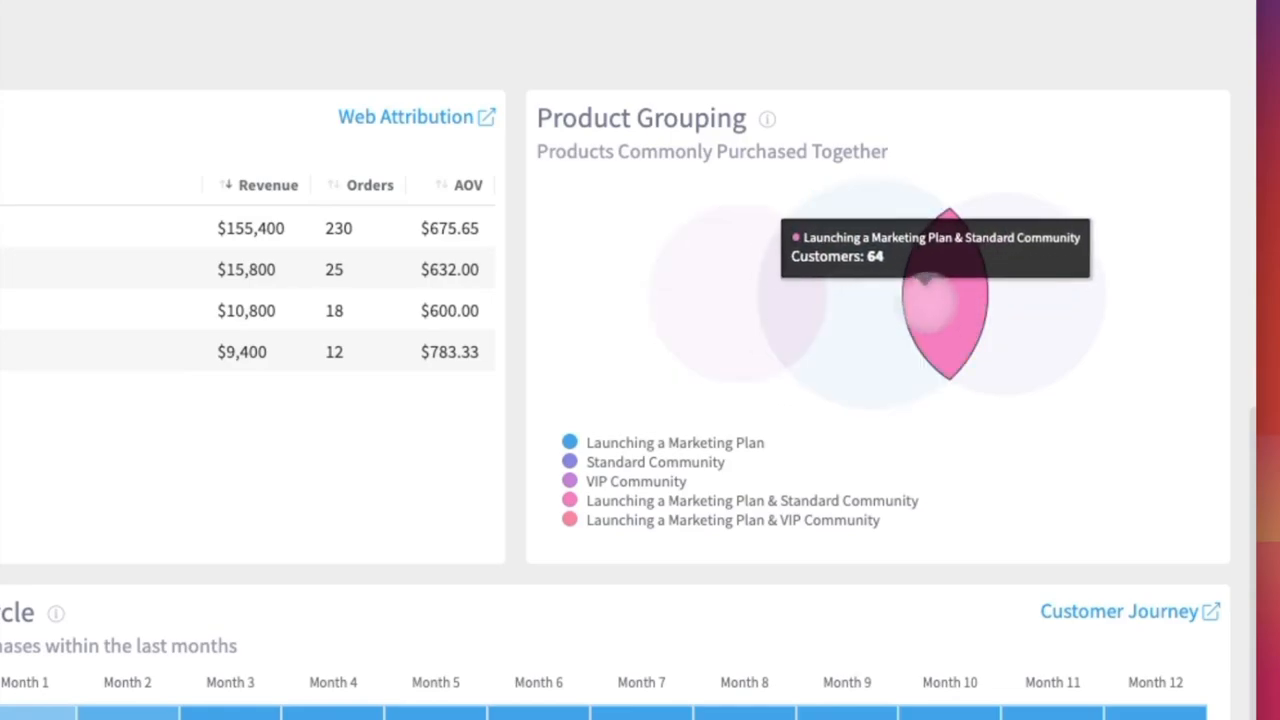